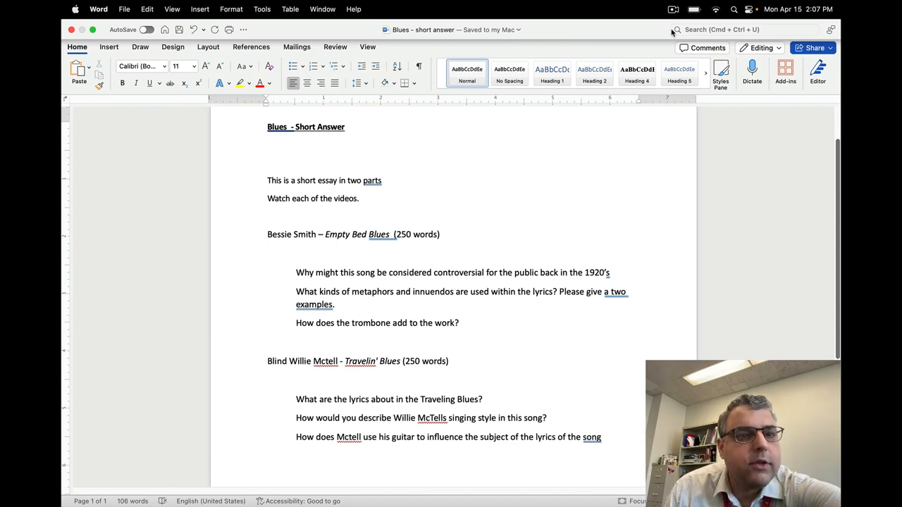
left_click(268, 215)
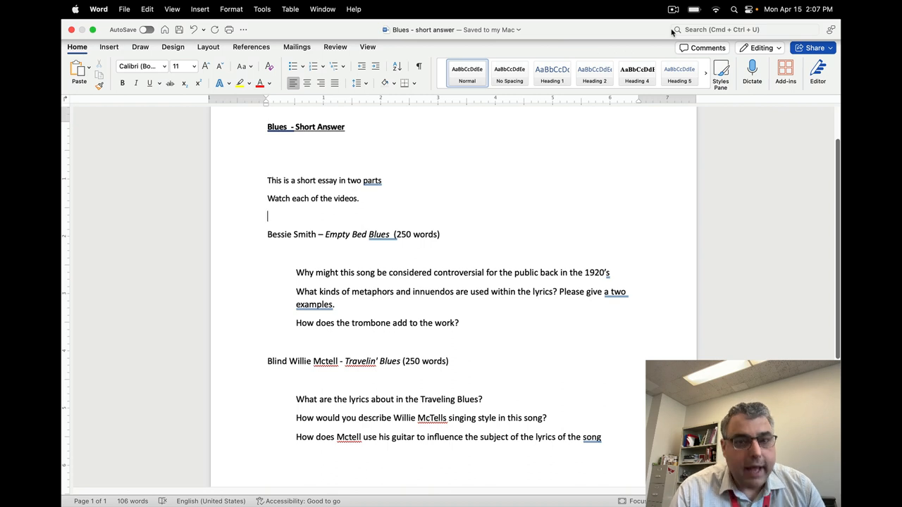